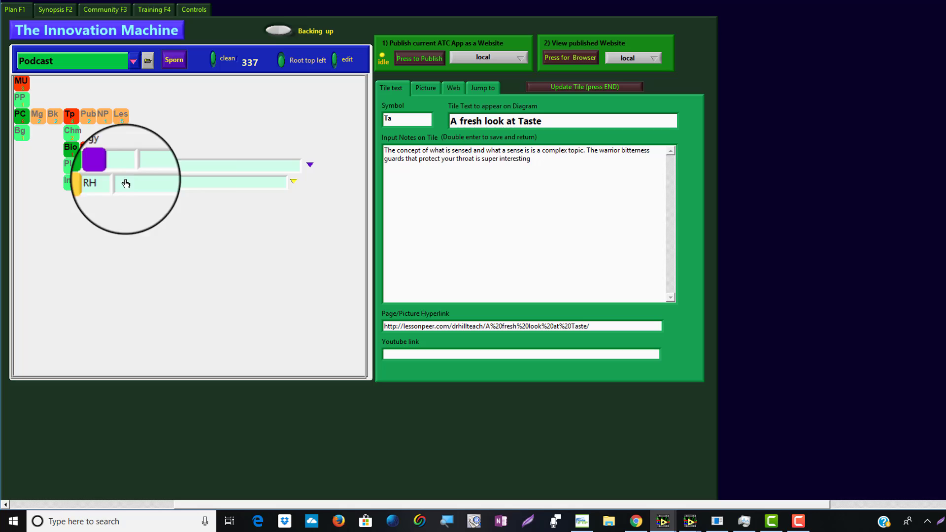
pyautogui.write('Reh')
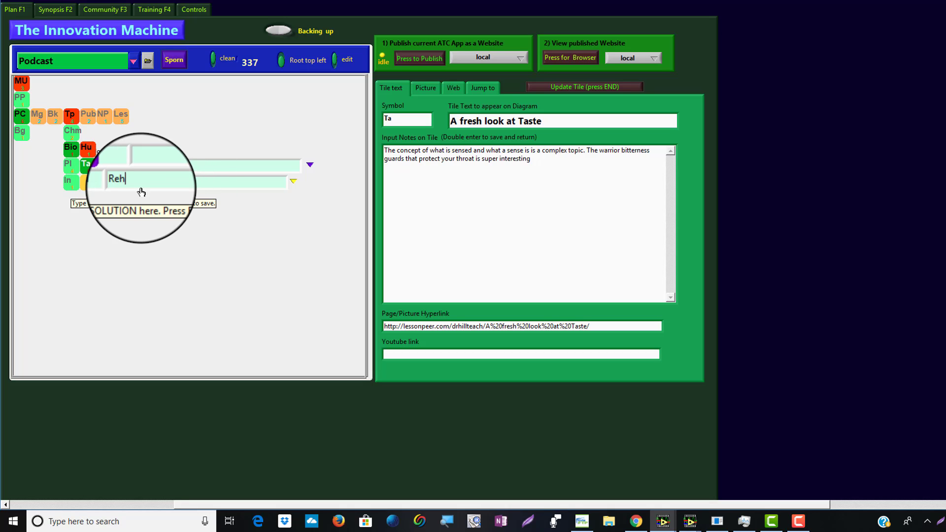
pyautogui.write('abilitation')
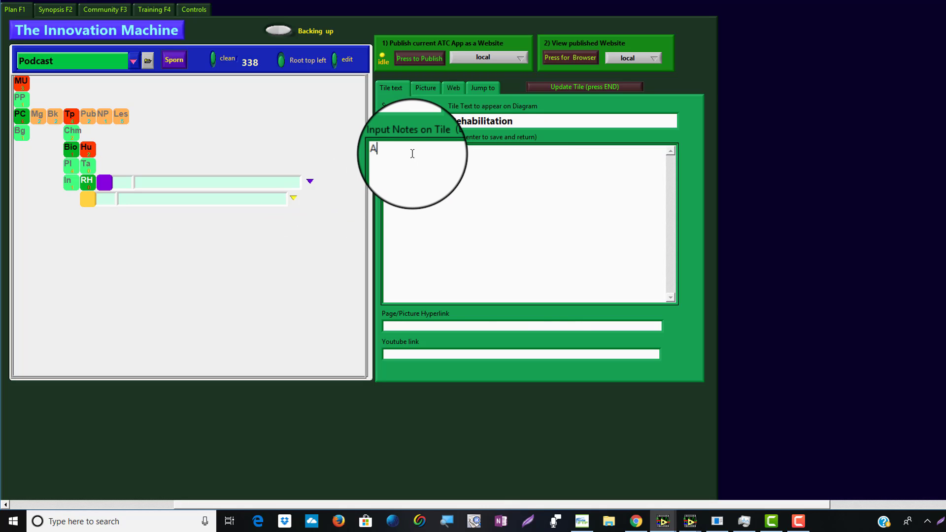
pyautogui.write('specific look at s')
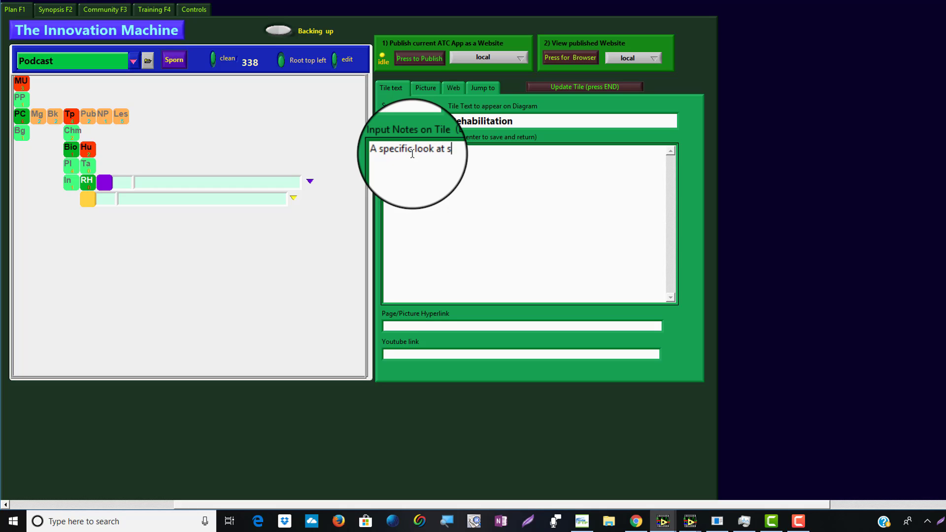
pyautogui.write('om')
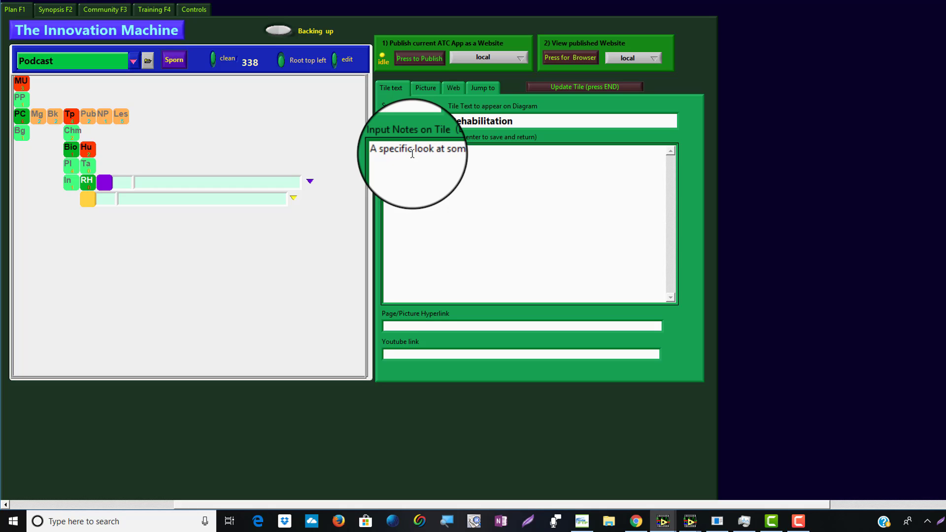
pyautogui.write('e aspects of')
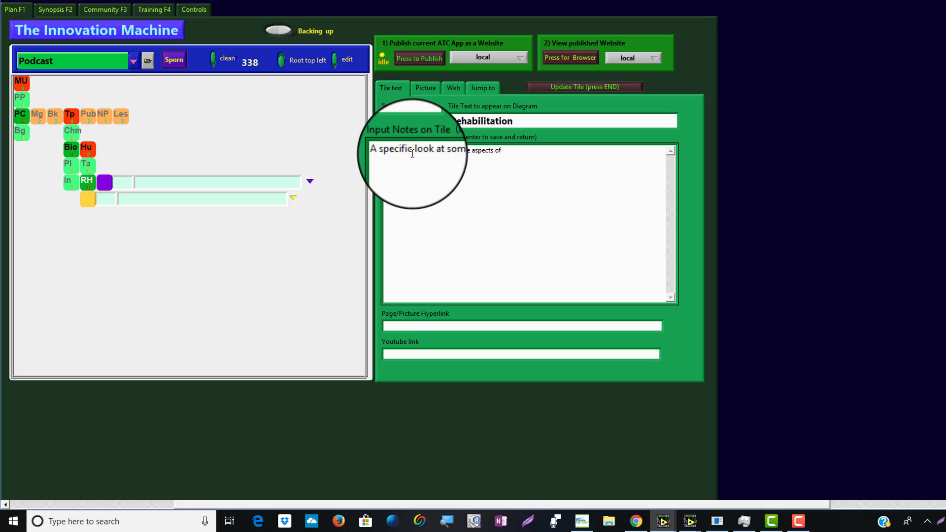
pyautogui.write('P')
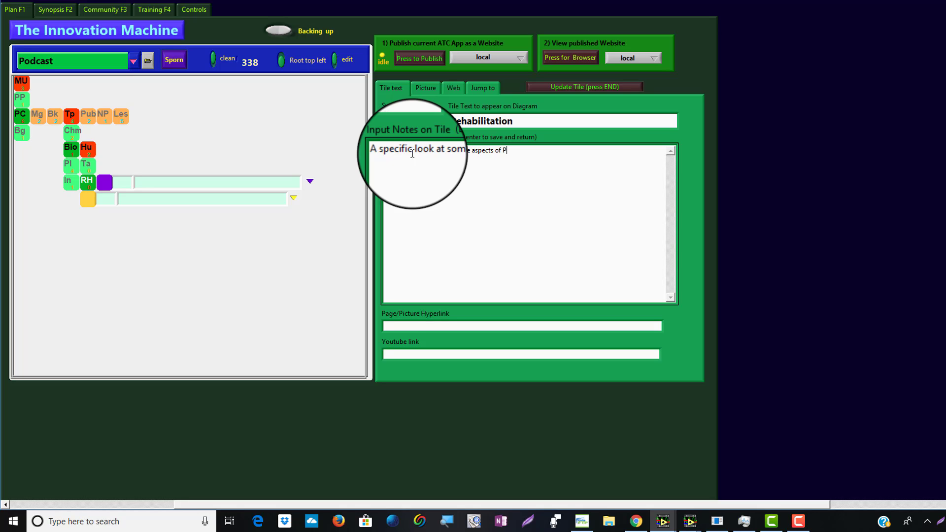
pyautogui.write('eter Hill')
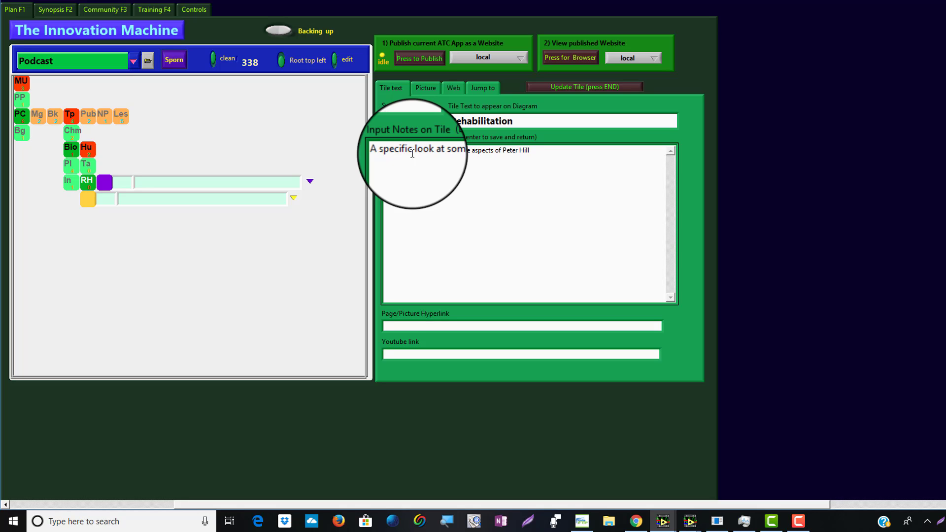
pyautogui.write("'s")
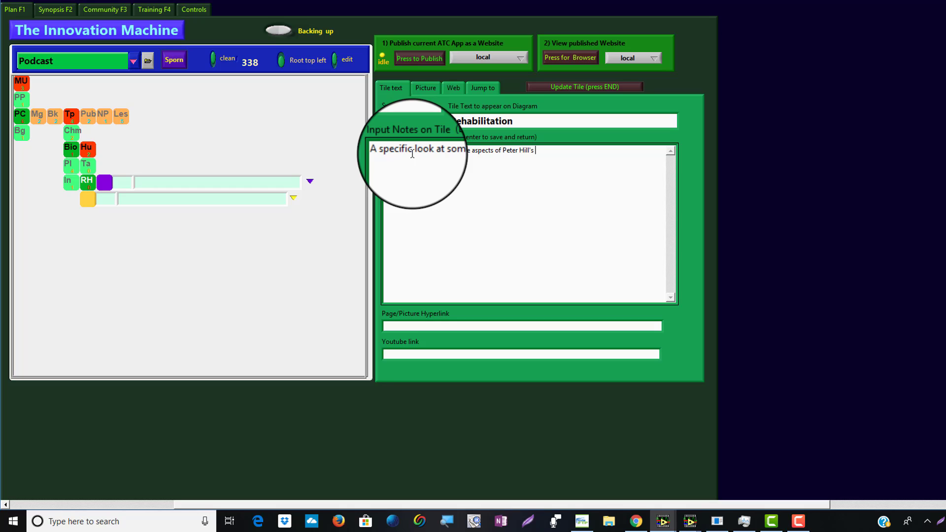
pyautogui.write('reha')
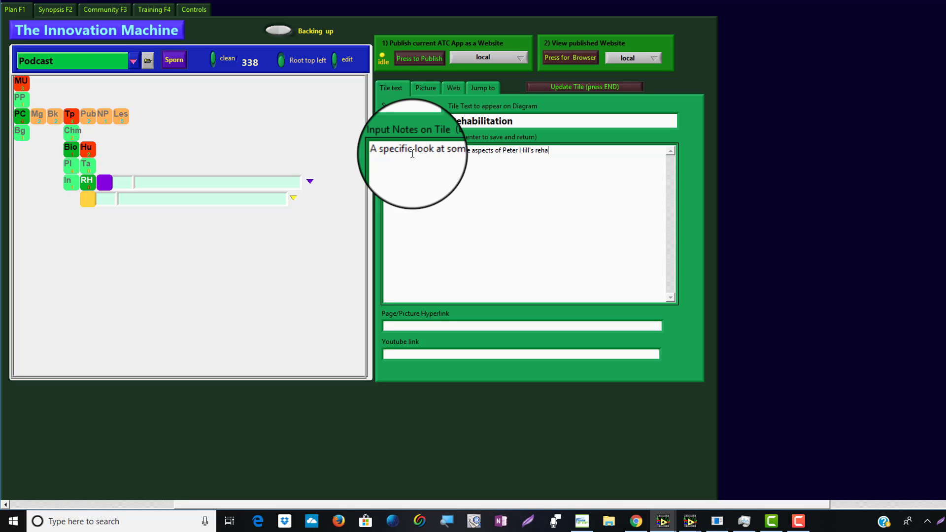
pyautogui.write('b')
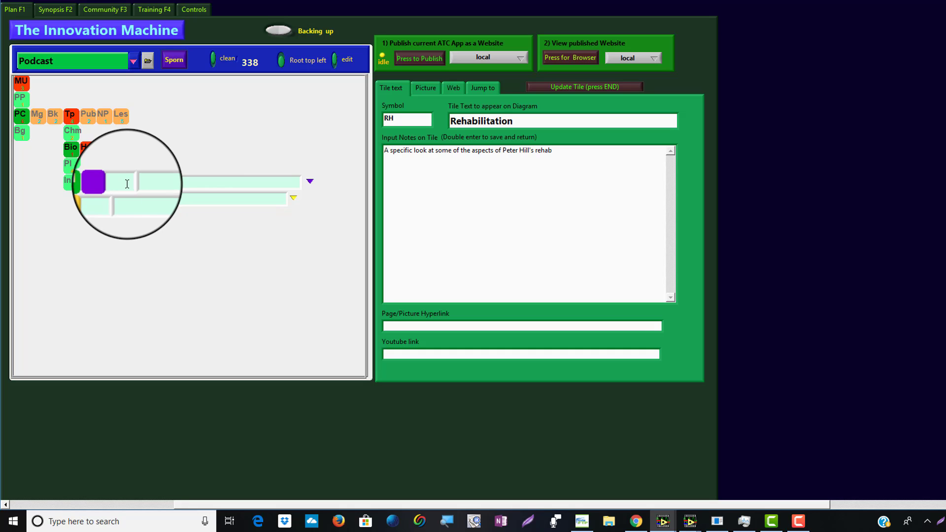
# Add a Br tile asking 'What are the concepts to the brain?'.
pyautogui.write('Br')
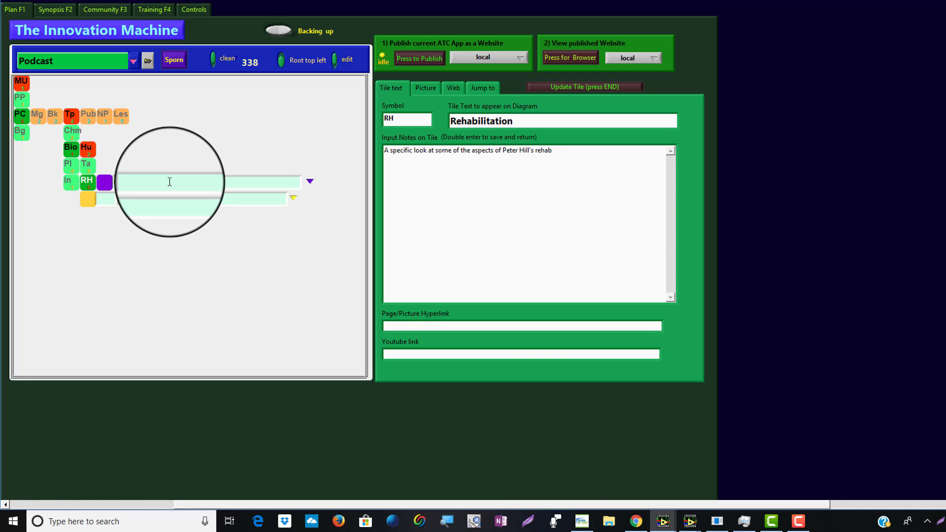
pyautogui.write('B')
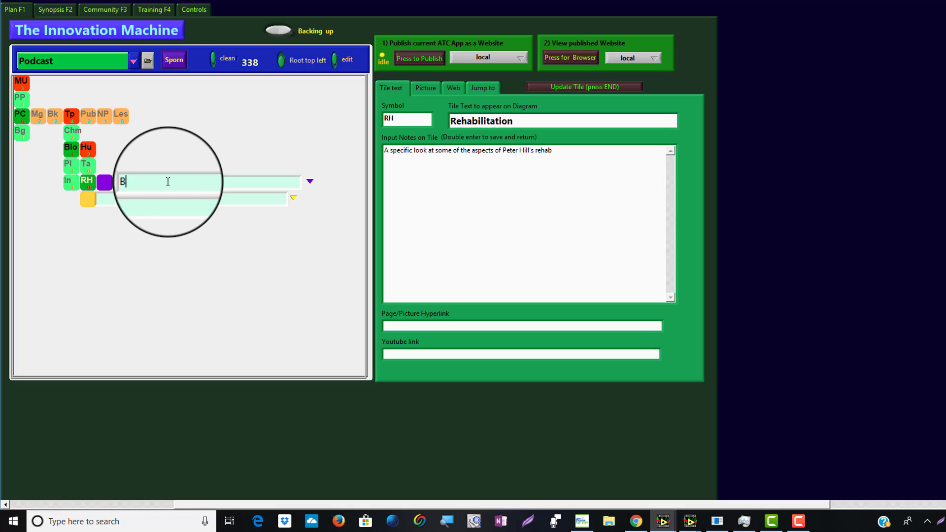
pyautogui.write('r')
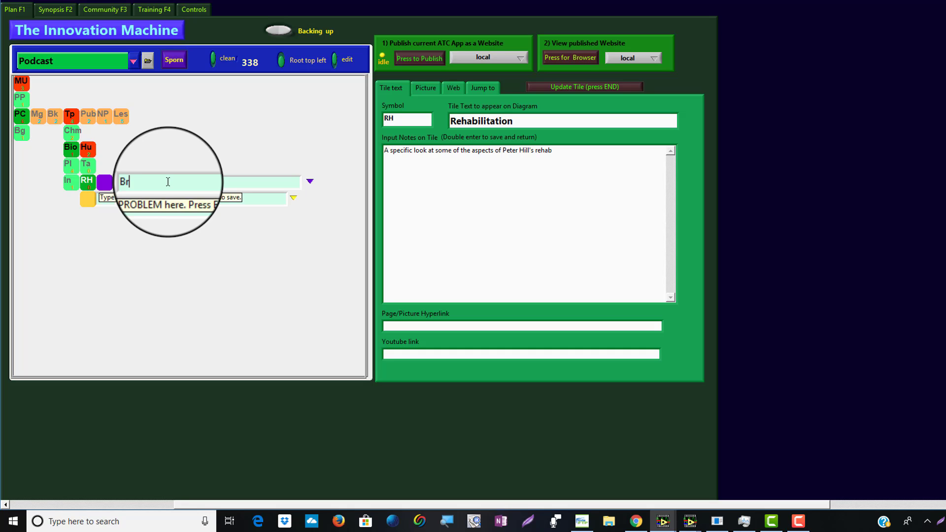
pyautogui.write('What')
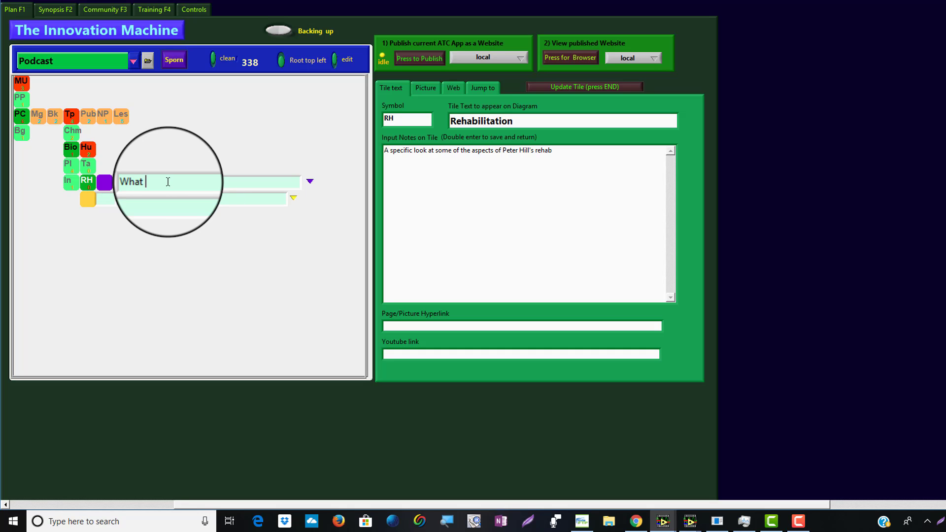
pyautogui.write('are the')
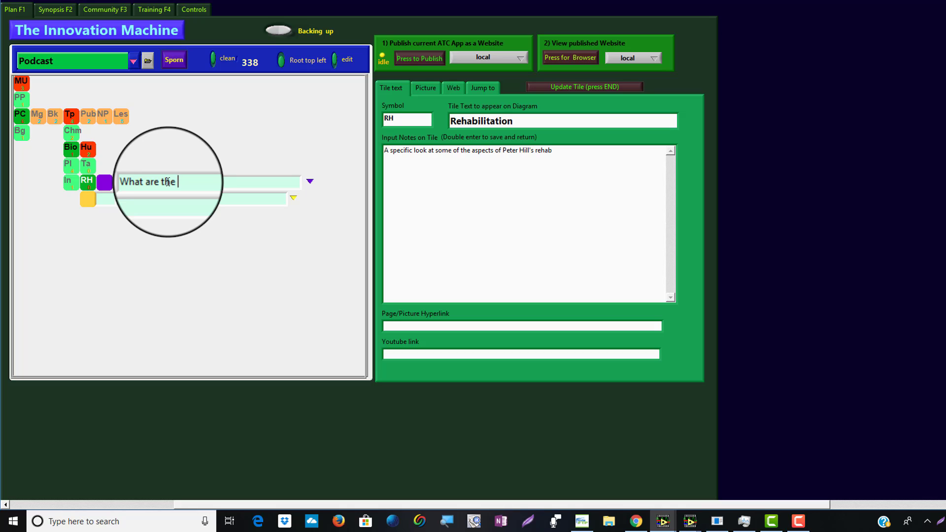
pyautogui.write('concepts to the')
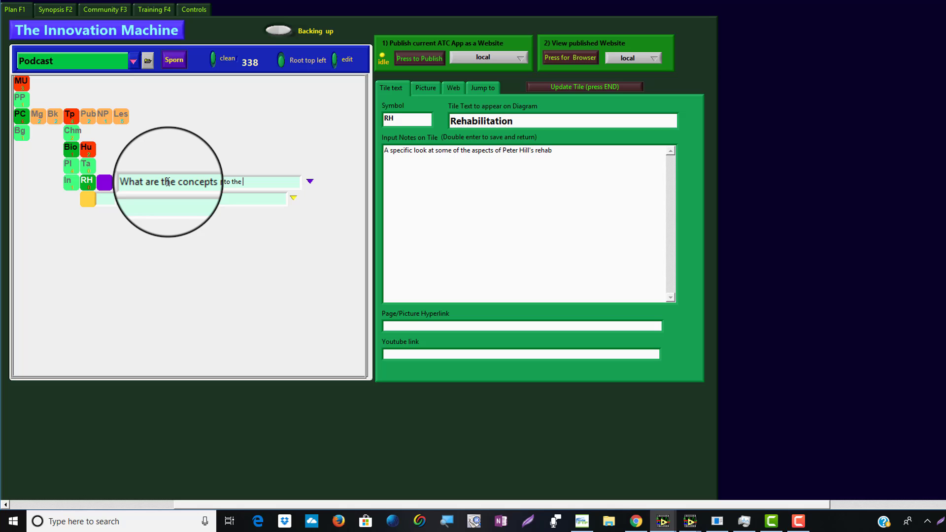
pyautogui.write('brain?')
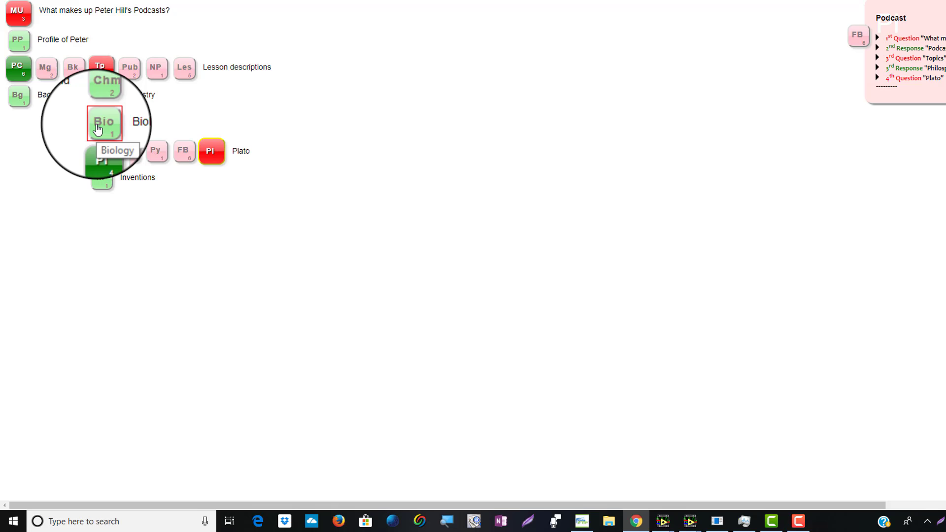
# Expand the Biology and Plato branches to reveal Plato's P1–P4 mp3 episode tiles, then return to Biology.
pyautogui.click(104, 124)
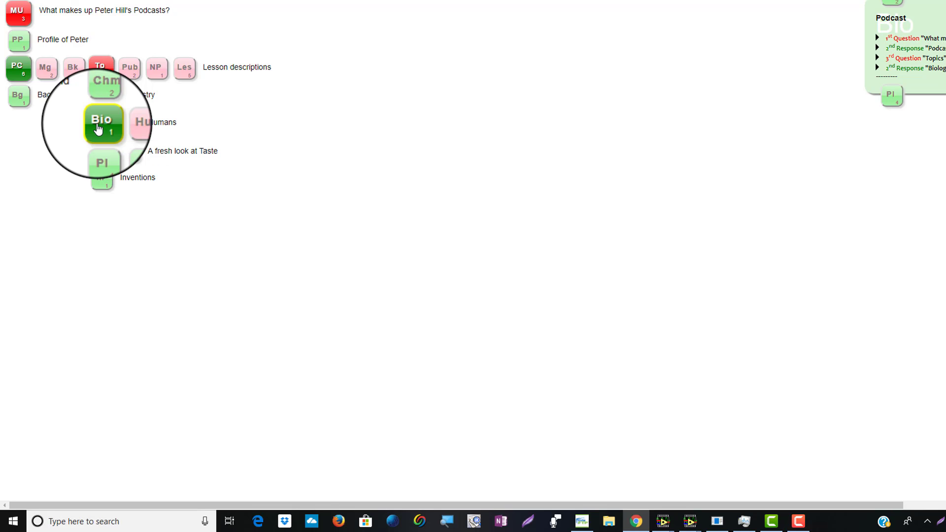
pyautogui.click(103, 123)
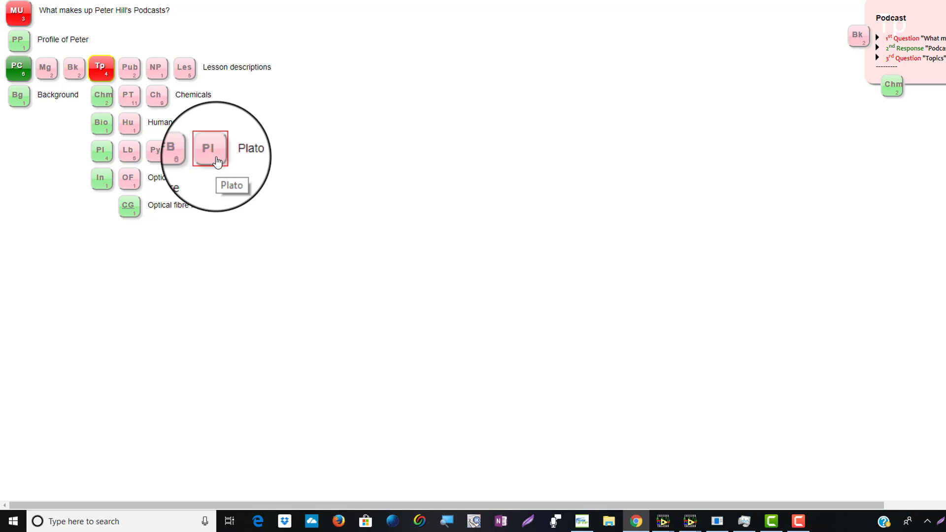
pyautogui.click(208, 148)
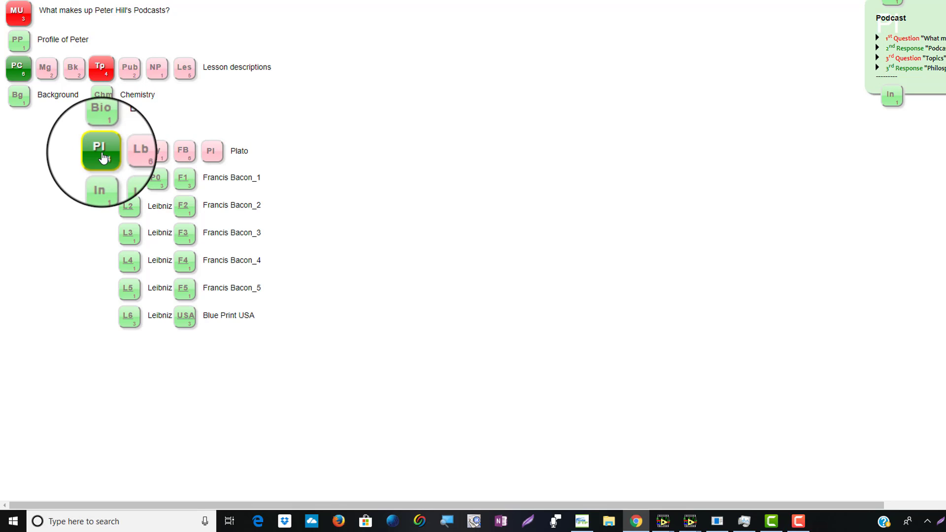
pyautogui.click(100, 149)
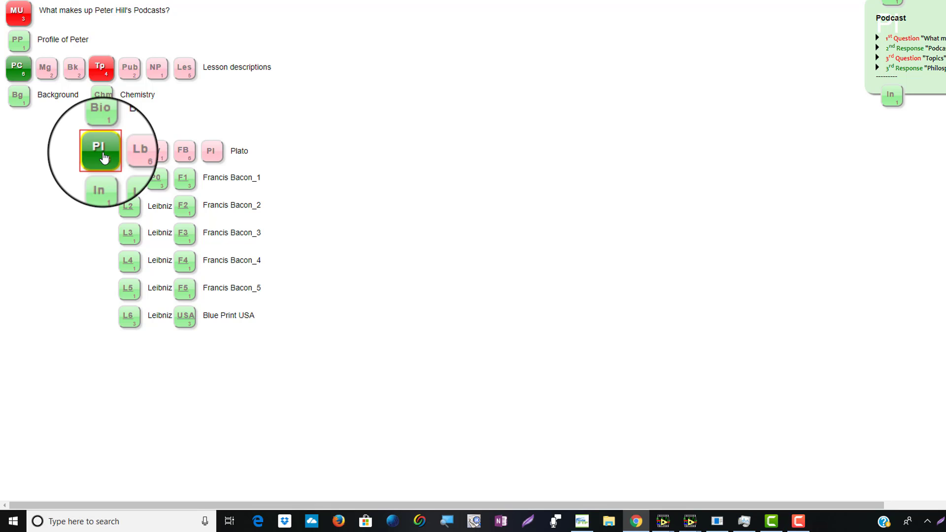
pyautogui.click(100, 148)
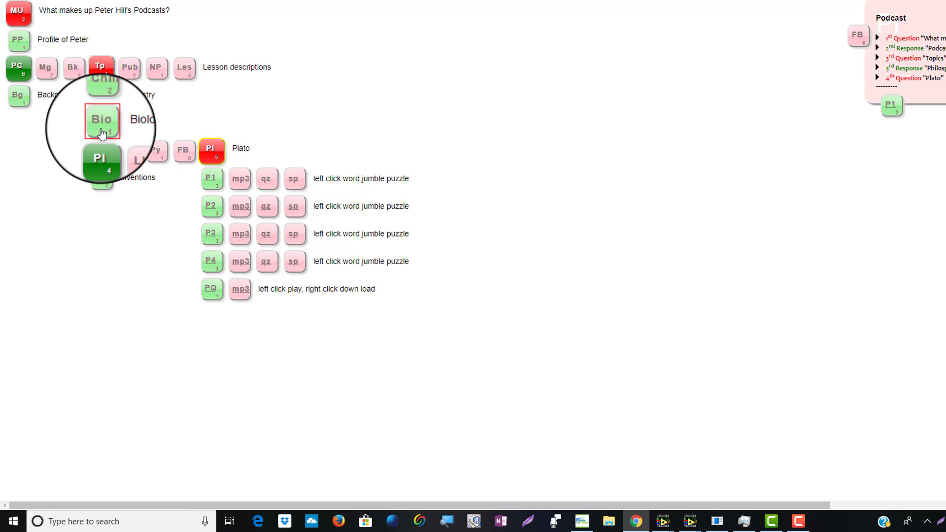
pyautogui.click(101, 120)
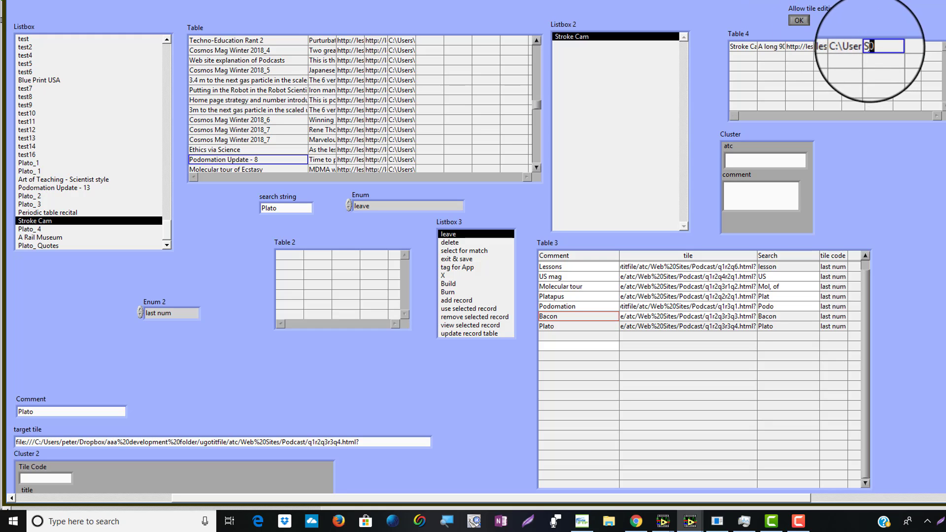
# Confirm SC as the Stroke Cam tile code and return to the tile-building app.
pyautogui.click(798, 20)
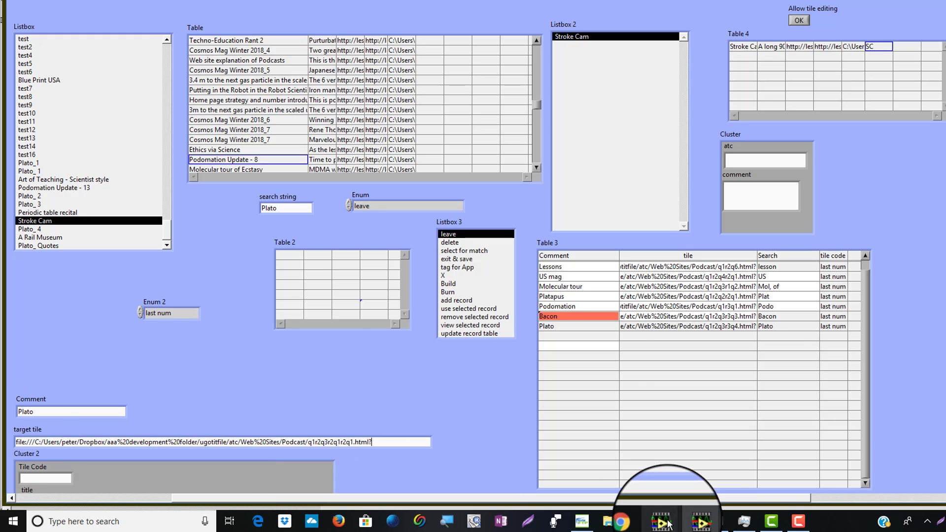
pyautogui.click(669, 520)
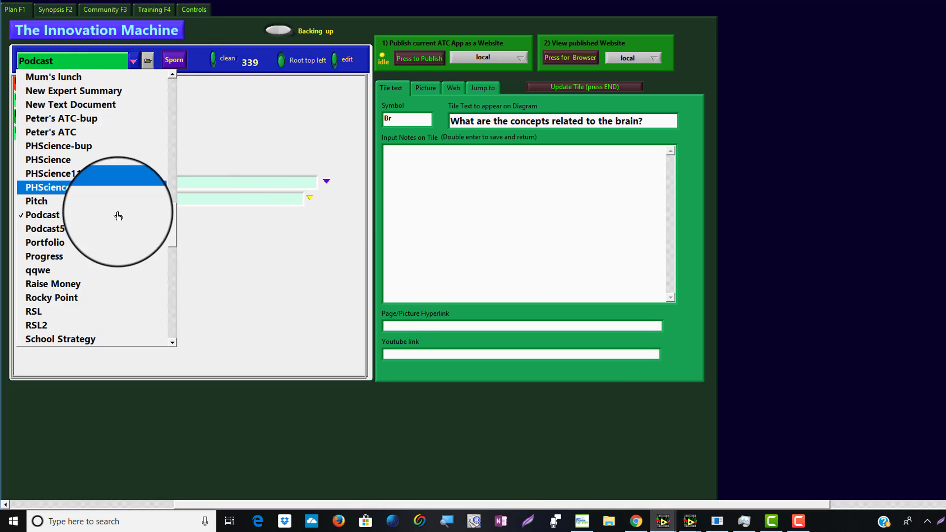
# Load the Podcast5 app and show the Stroke Cam SC tile's text and notes.
pyautogui.click(45, 228)
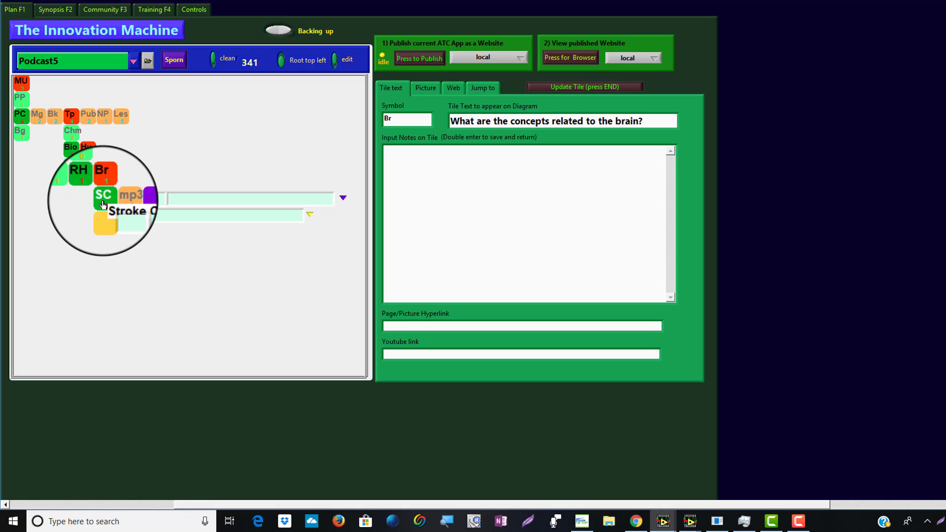
pyautogui.click(104, 197)
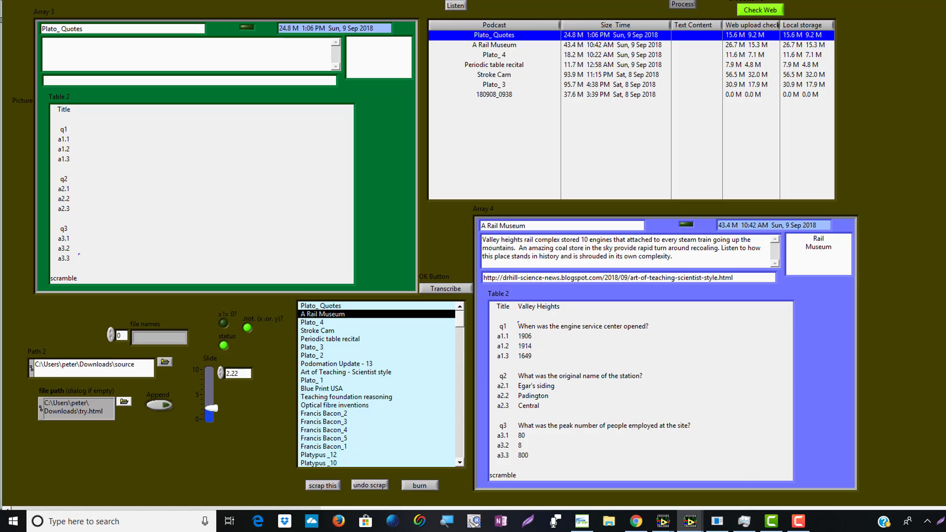
pyautogui.moveTo(663, 518)
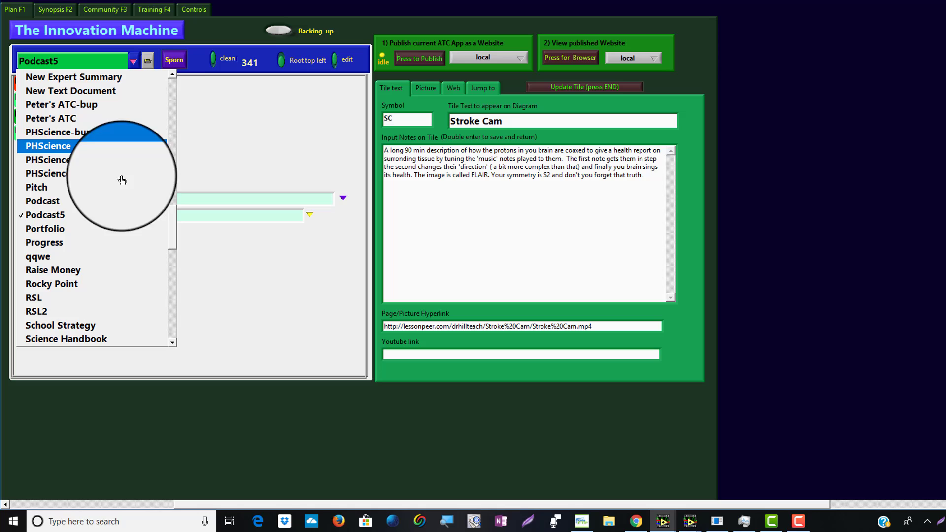
# Select the Podcast app and start publishing it locally and to the web.
pyautogui.click(42, 201)
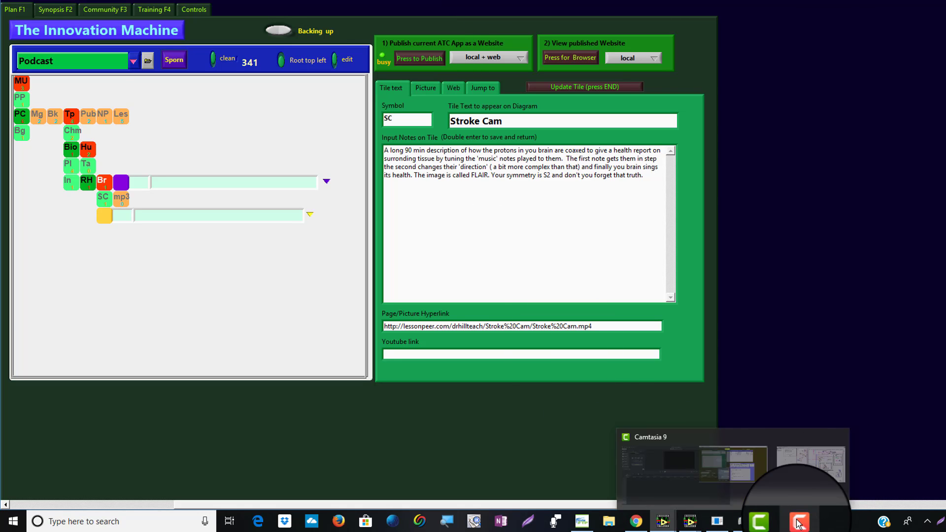
pyautogui.click(797, 521)
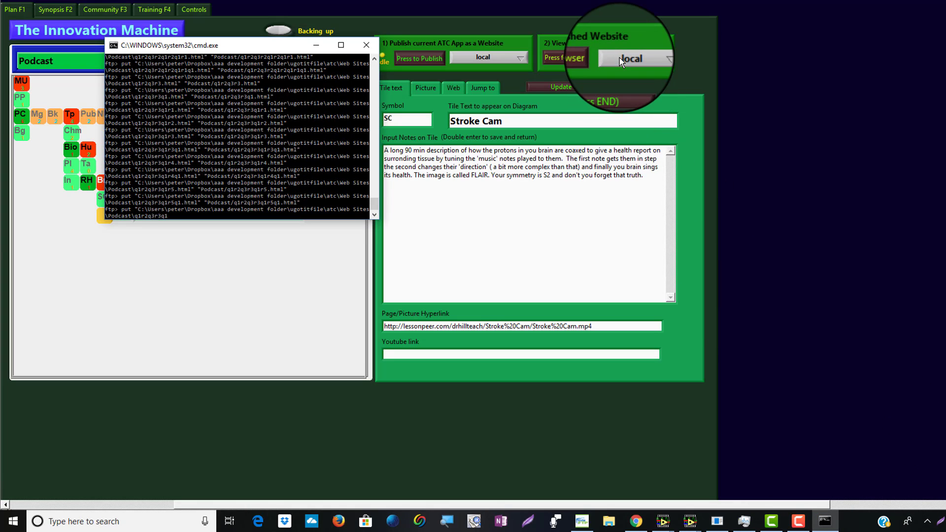
# After the FTP upload finishes, choose which copy of the published Podcast website to view.
pyautogui.click(635, 58)
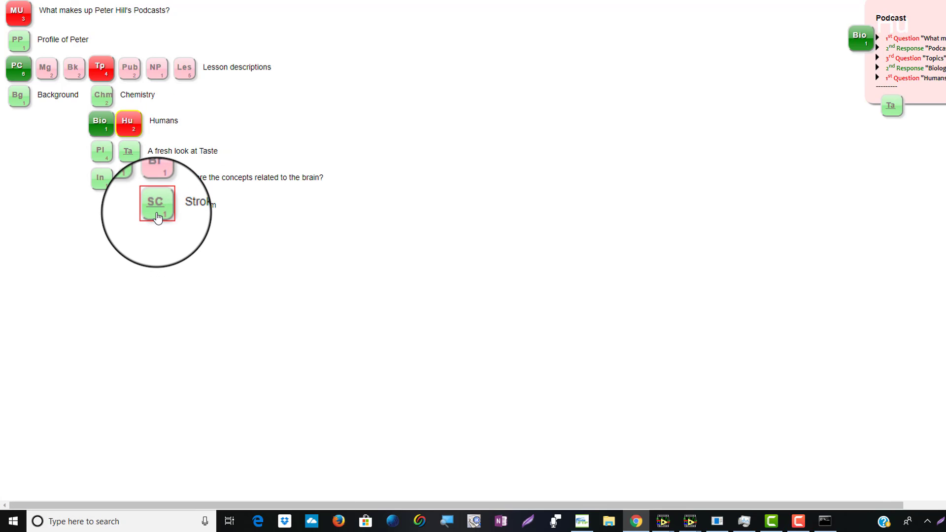
# Expand the Stroke Cam tile to its mp3 and bring up the download panel.
pyautogui.click(156, 201)
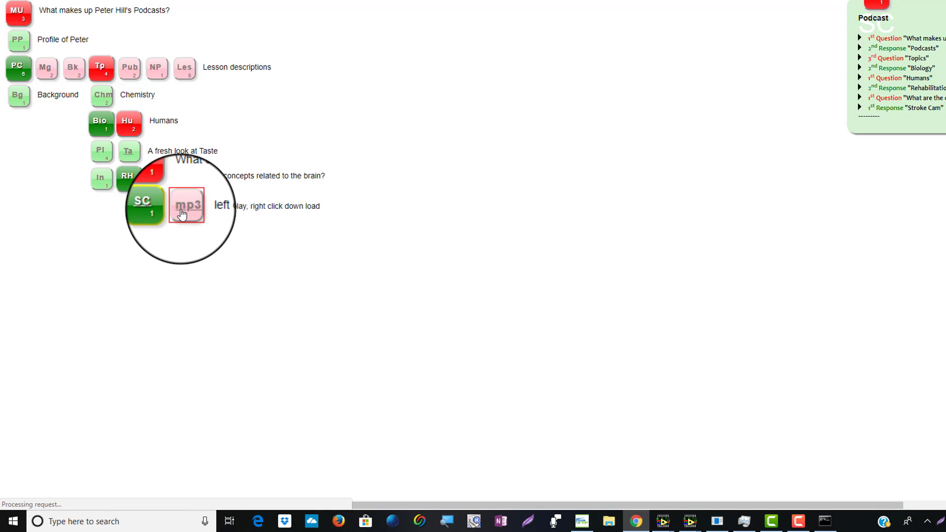
pyautogui.click(186, 204)
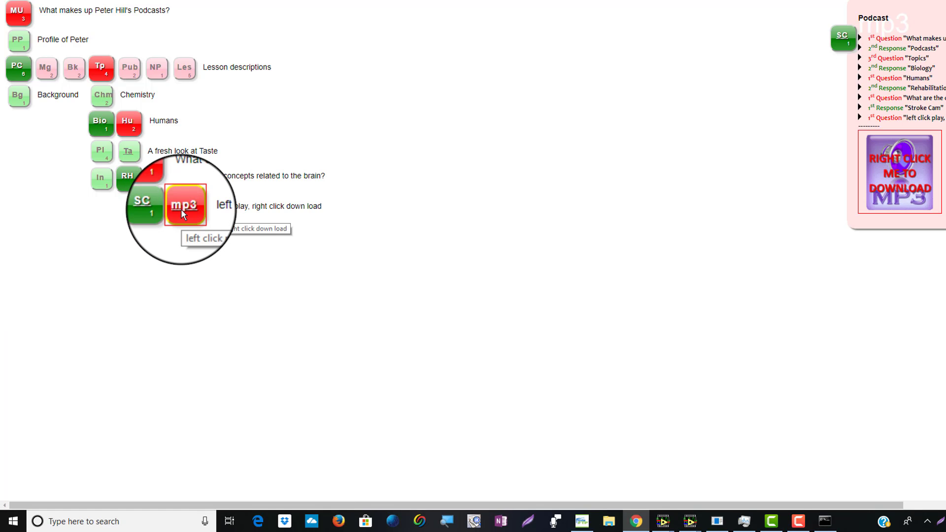